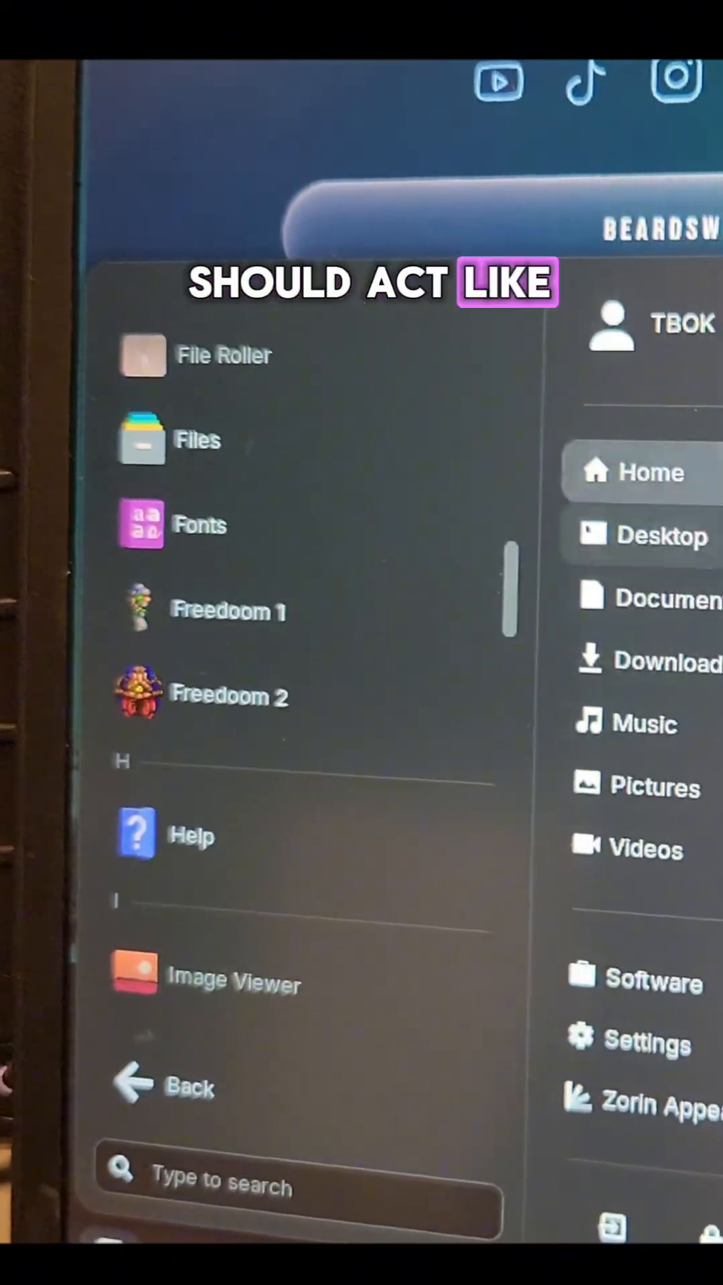
Step: Dismiss the Zorin app menu to return to the OBS Studio window on the desktop
click(166, 1087)
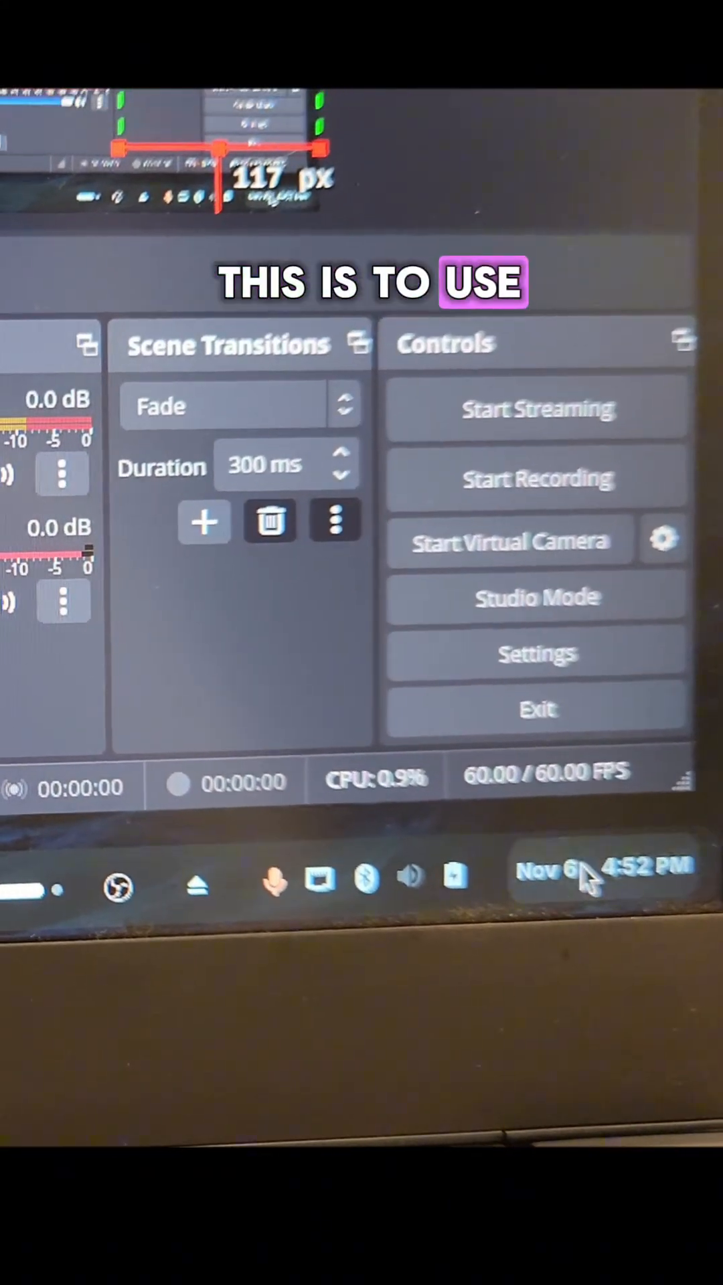
Step: Show the full installed-applications list from the Zorin menu, down to Zorin Connect
click(410, 880)
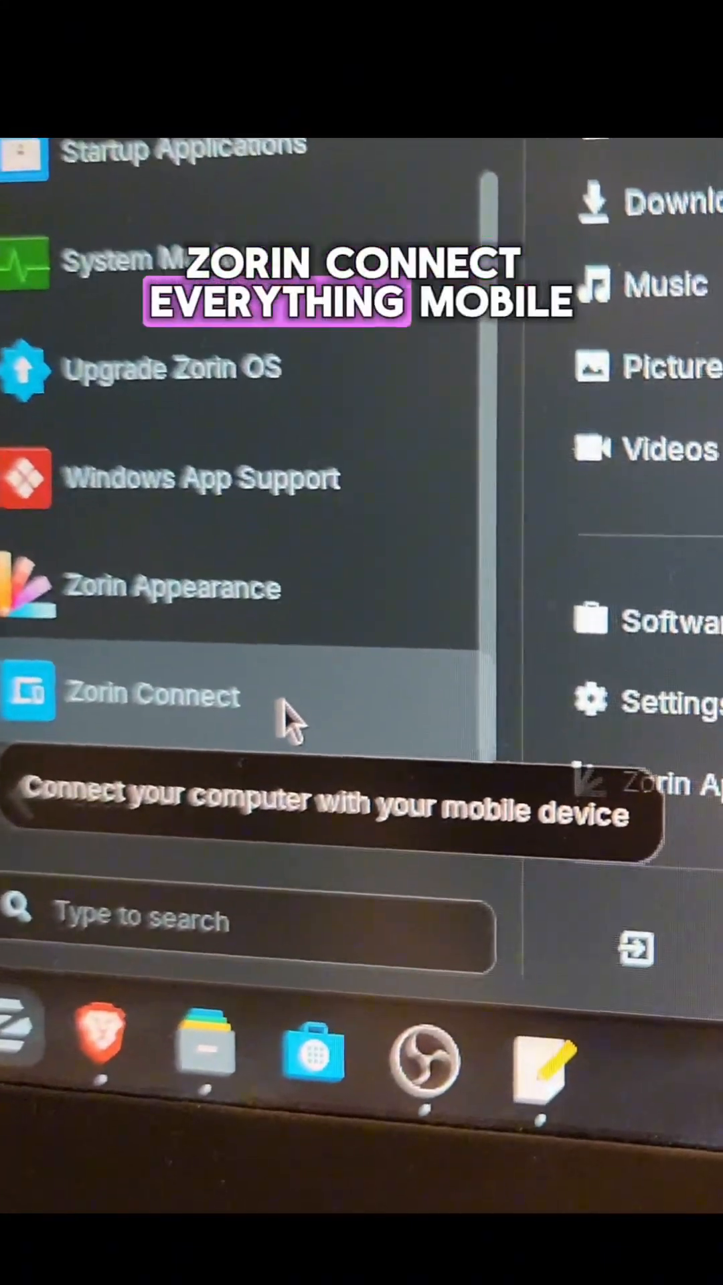
mouse_move(258, 656)
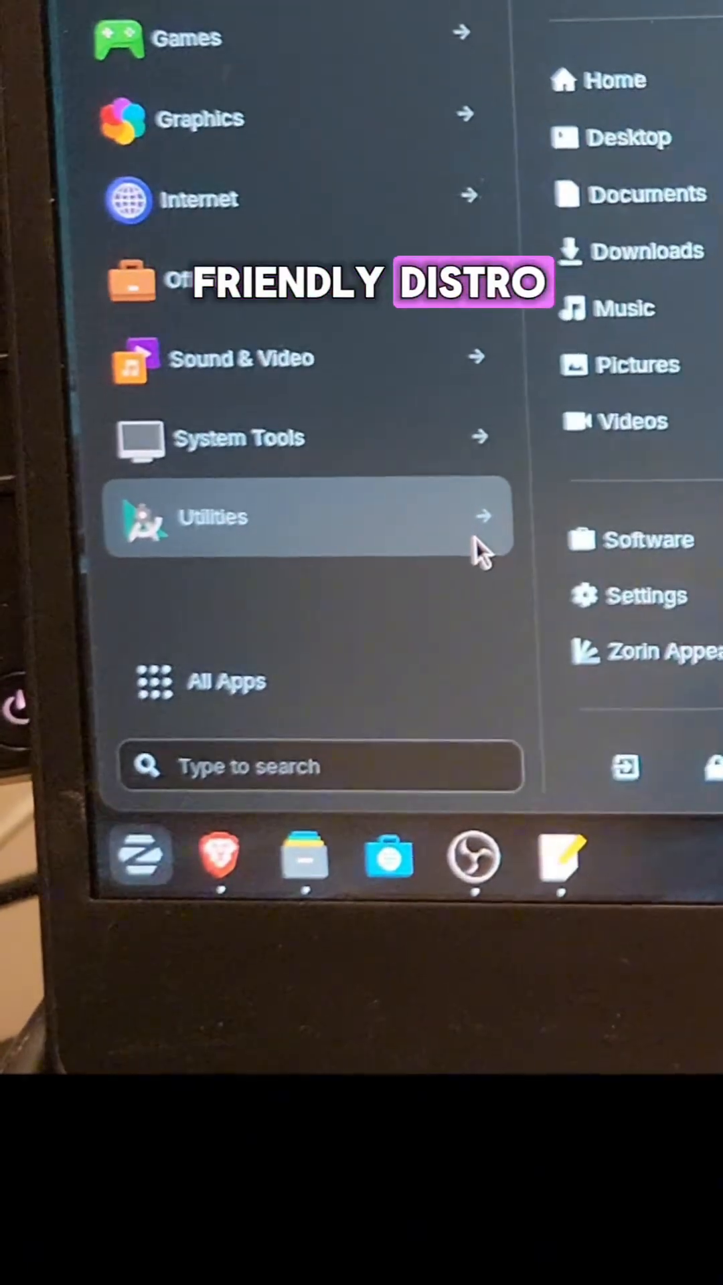
Step: Show the Utilities category, listing Disk Usage Analyzer, Disks, Document Scanner and Document Viewer
click(304, 517)
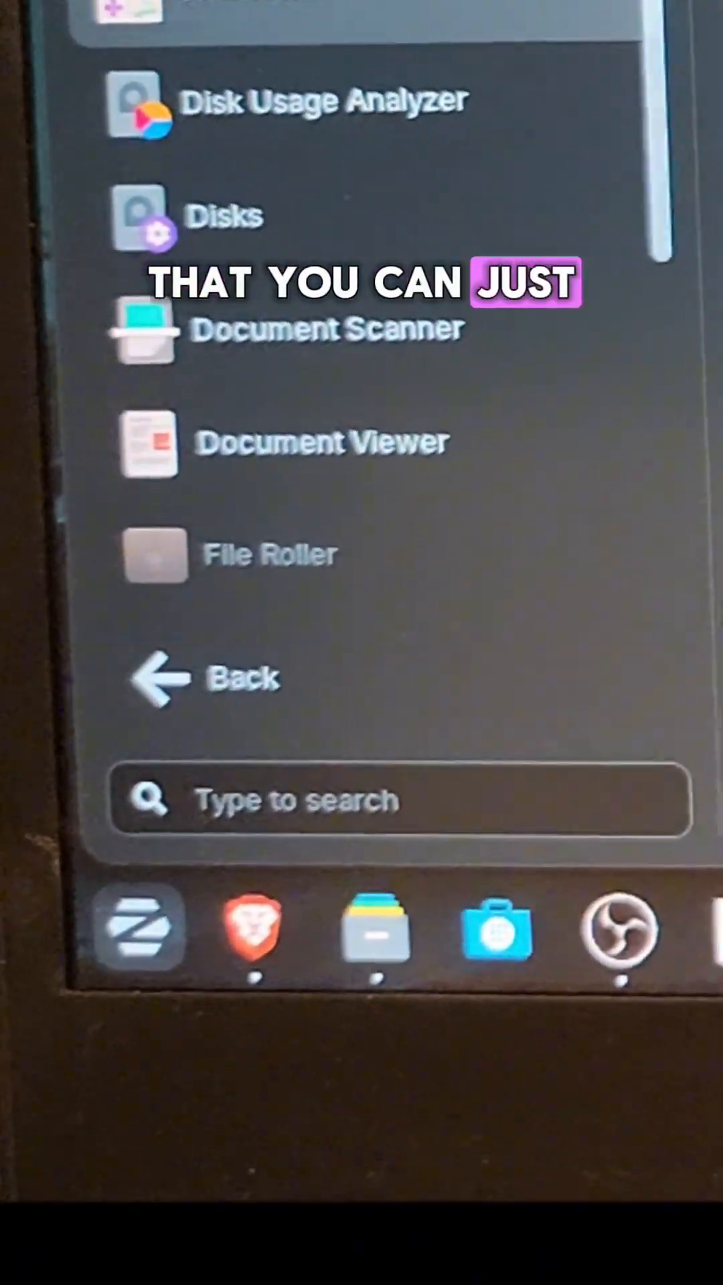